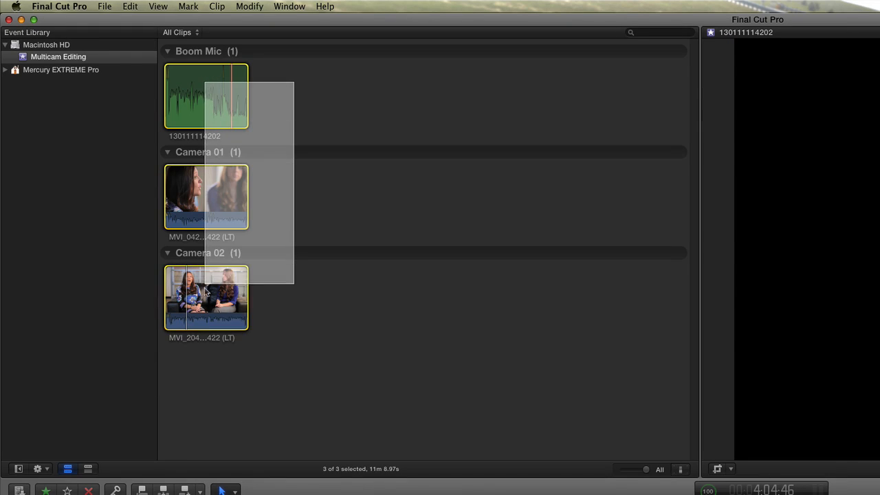
# Step: Bring up the shortcut menu for the selected Boom Mic, Camera 01 and Camera 02 clips
pyautogui.rightClick(206, 198)
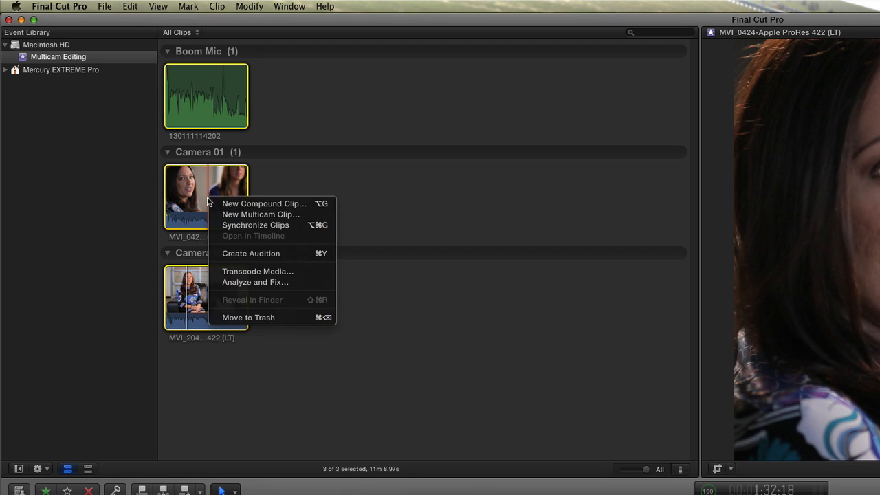
pyautogui.moveTo(261, 215)
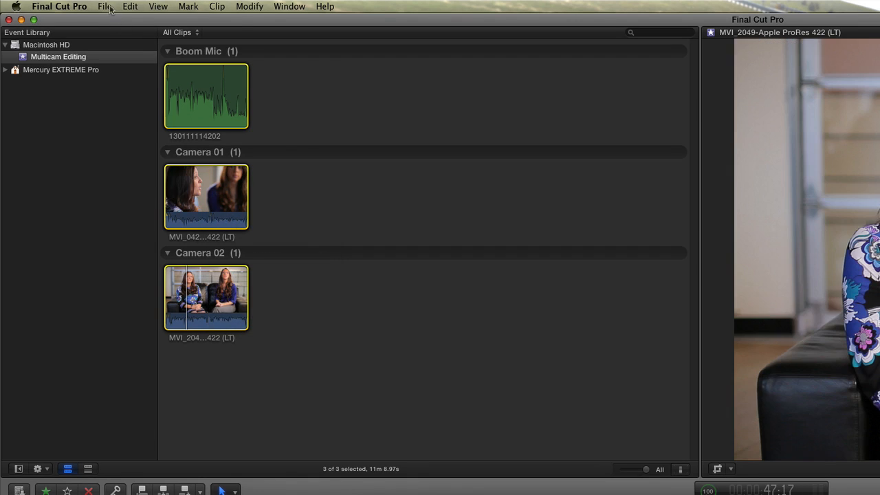
pyautogui.click(104, 5)
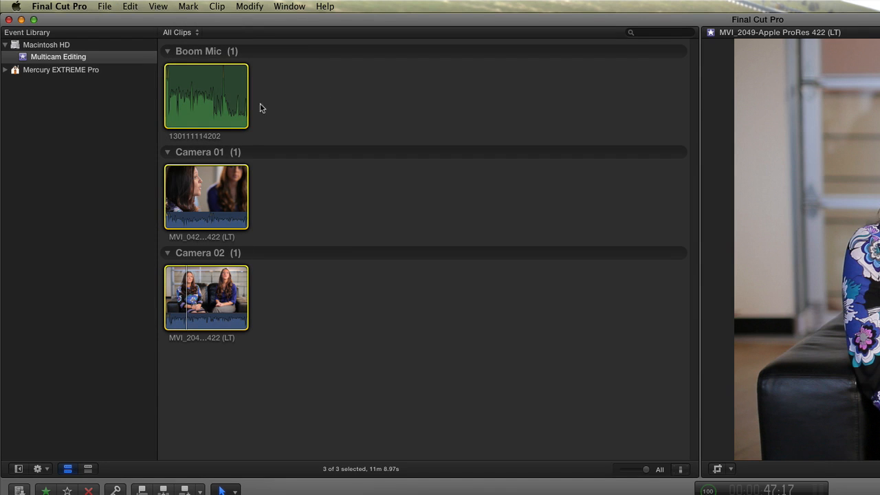
pyautogui.rightClick(206, 96)
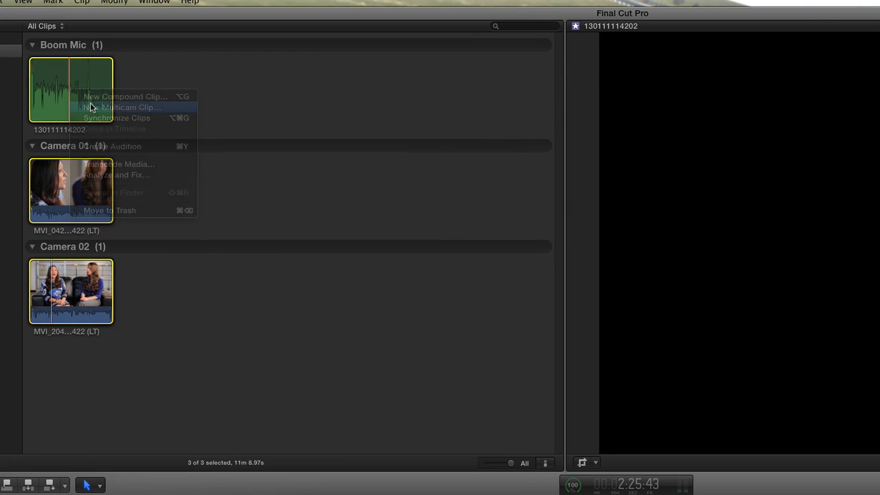
# Step: Choose New Multicam Clip from the three selected clips, with audio-based sync enabled
pyautogui.click(124, 107)
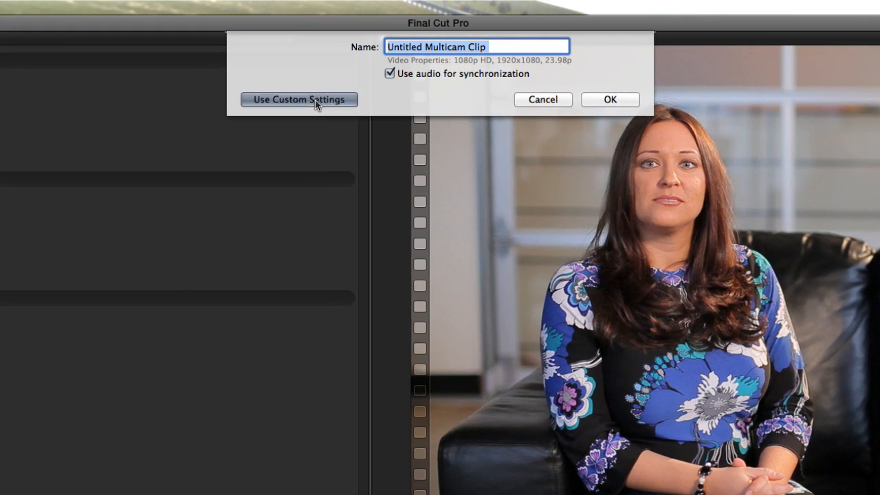
# Step: Switch the multicam dialog to custom settings and set Angle Assembly to Camera Name
pyautogui.click(299, 99)
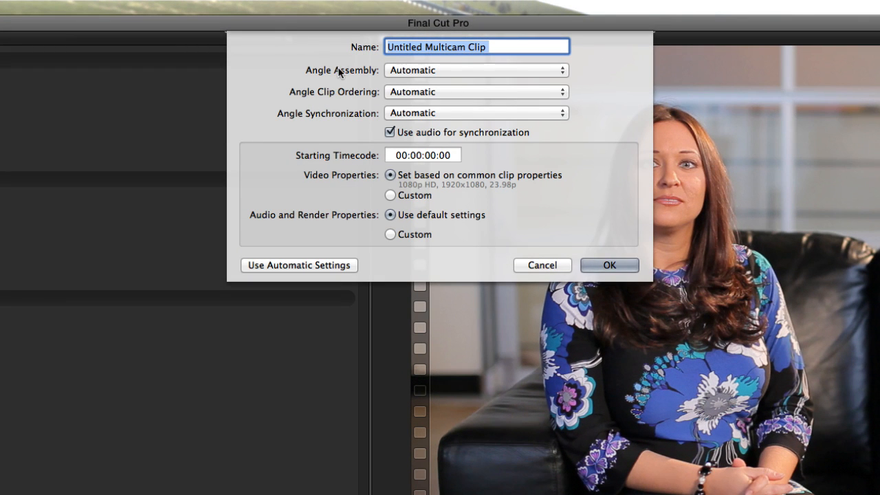
pyautogui.moveTo(401, 102)
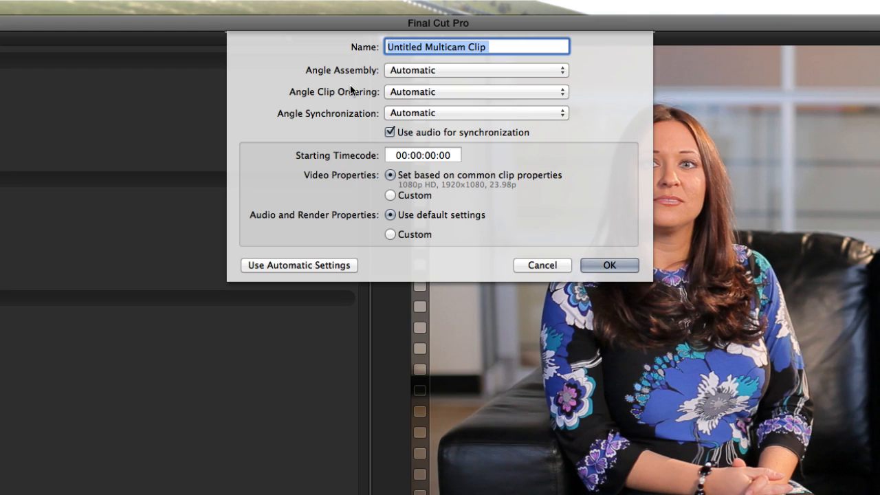
pyautogui.moveTo(343, 74)
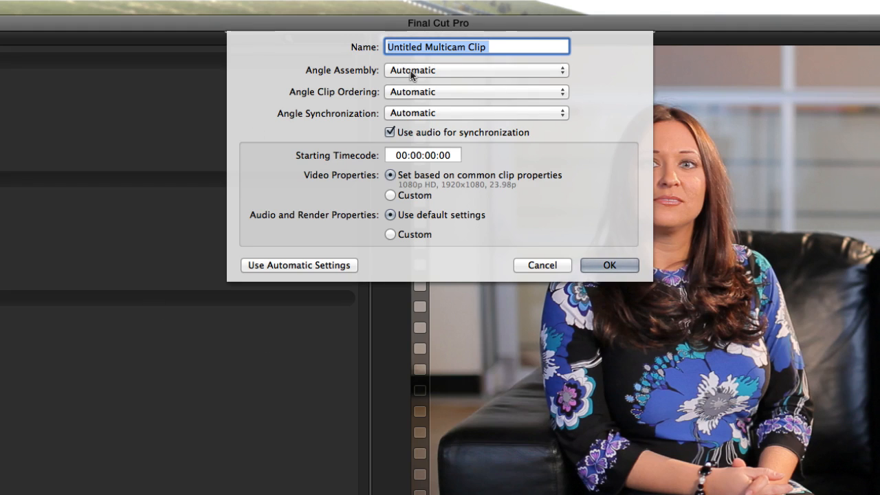
pyautogui.click(476, 69)
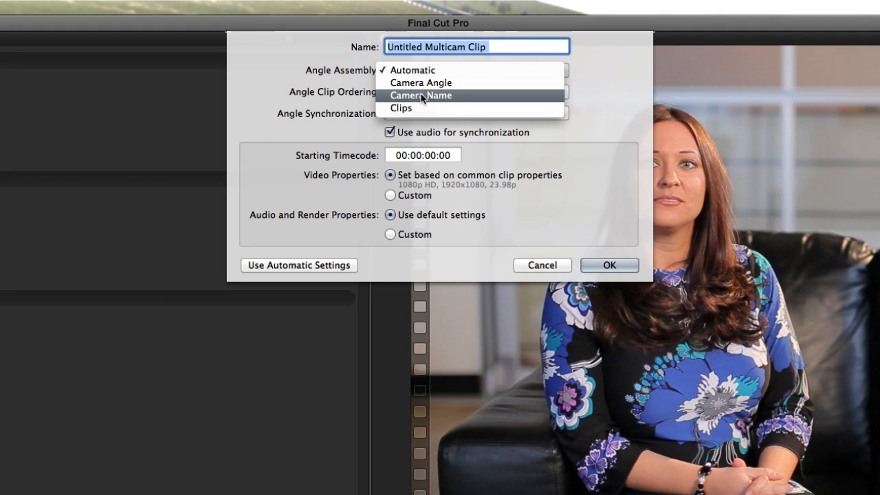
pyautogui.click(421, 95)
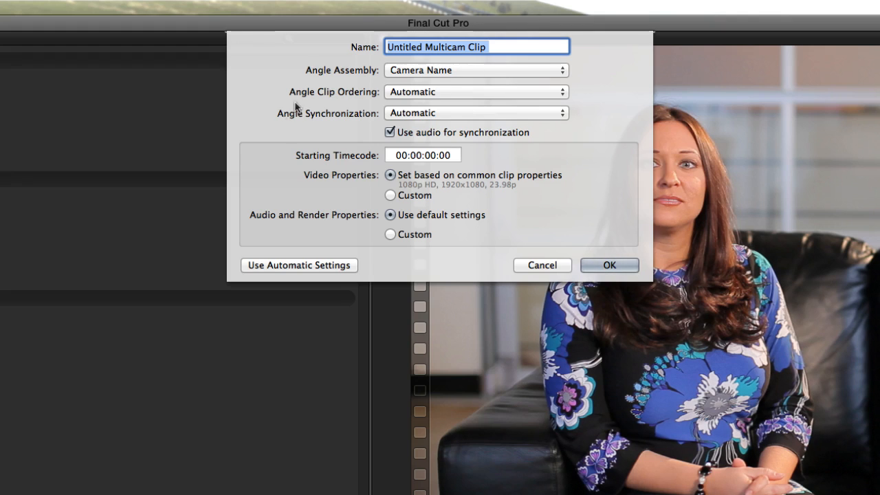
pyautogui.moveTo(163, 251)
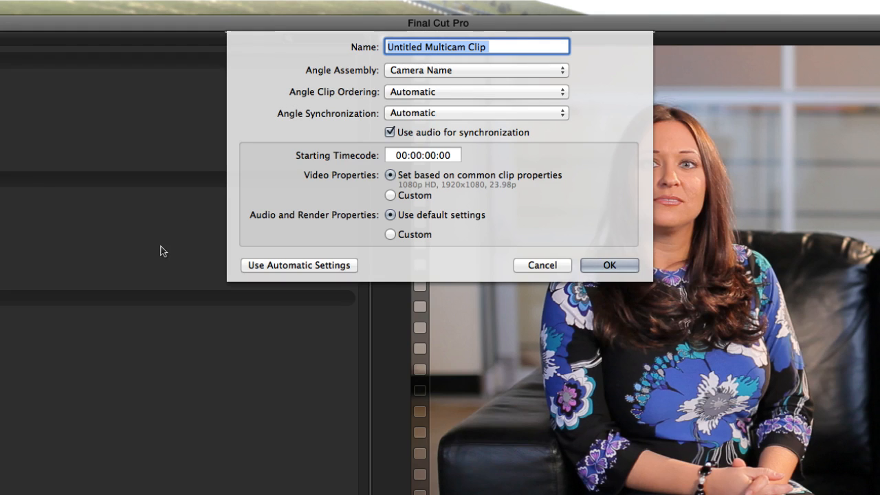
pyautogui.moveTo(108, 315)
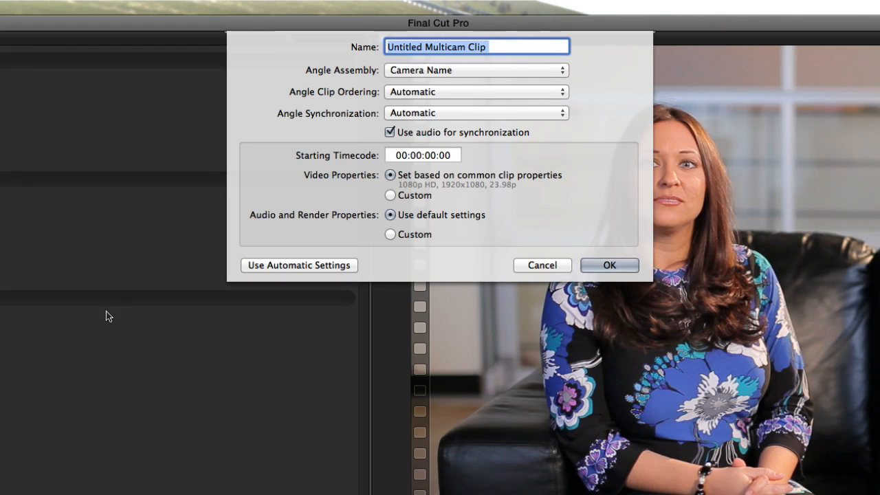
pyautogui.moveTo(57, 356)
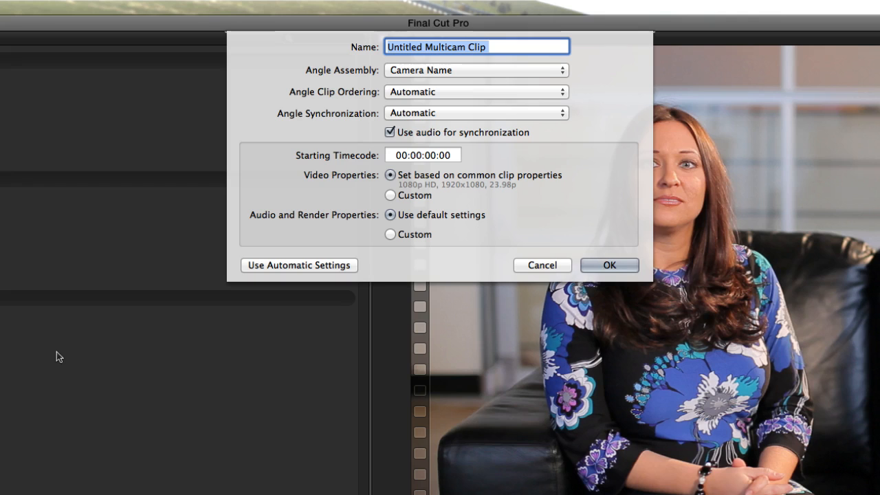
pyautogui.moveTo(20, 402)
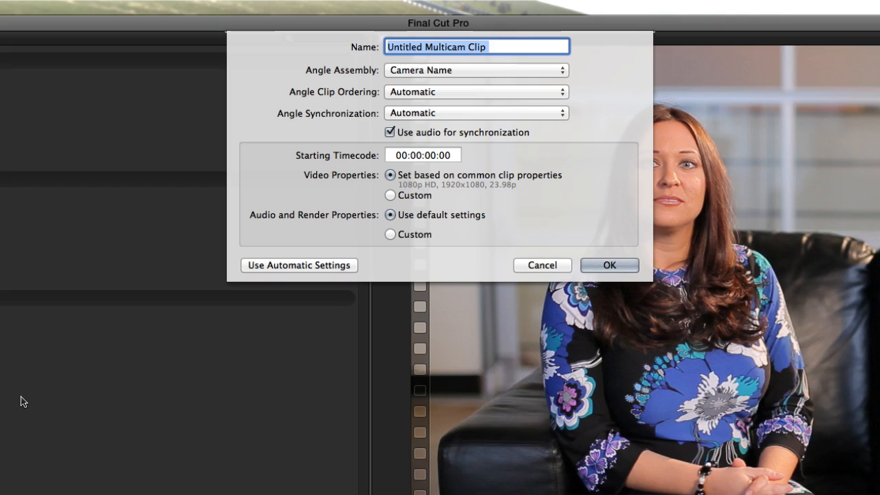
pyautogui.moveTo(467, 102)
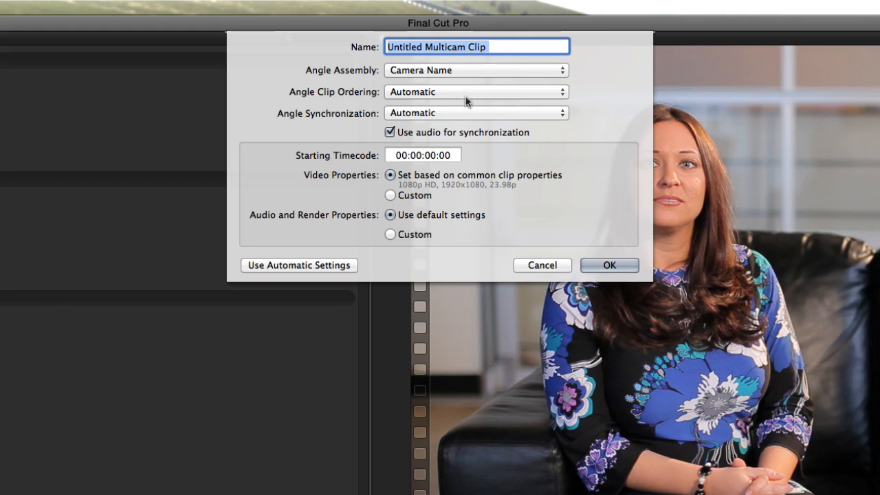
pyautogui.click(476, 90)
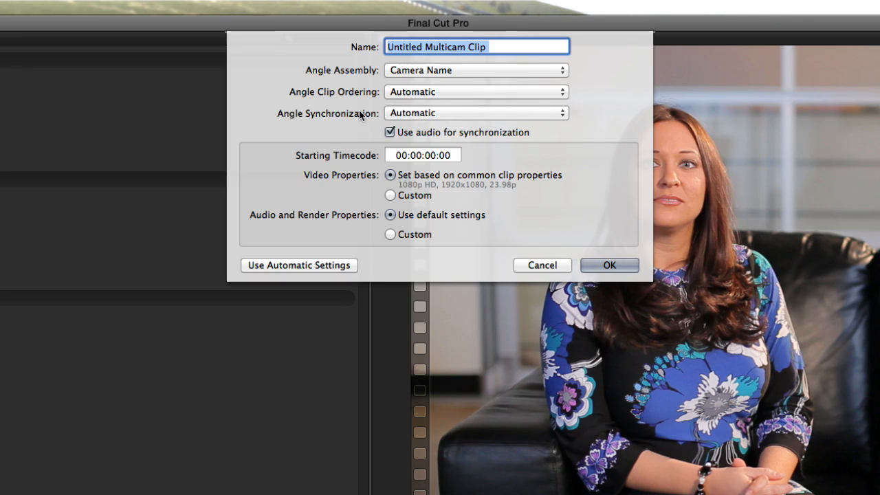
pyautogui.moveTo(391, 126)
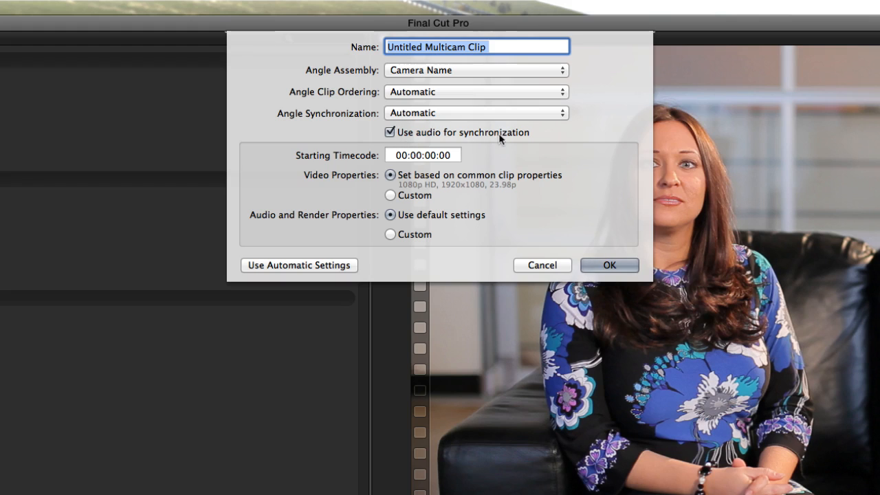
pyautogui.moveTo(467, 117)
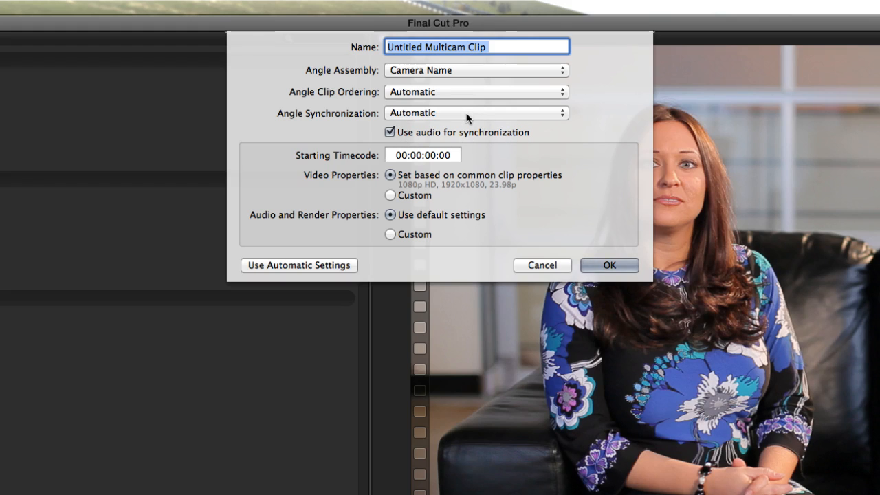
pyautogui.click(476, 113)
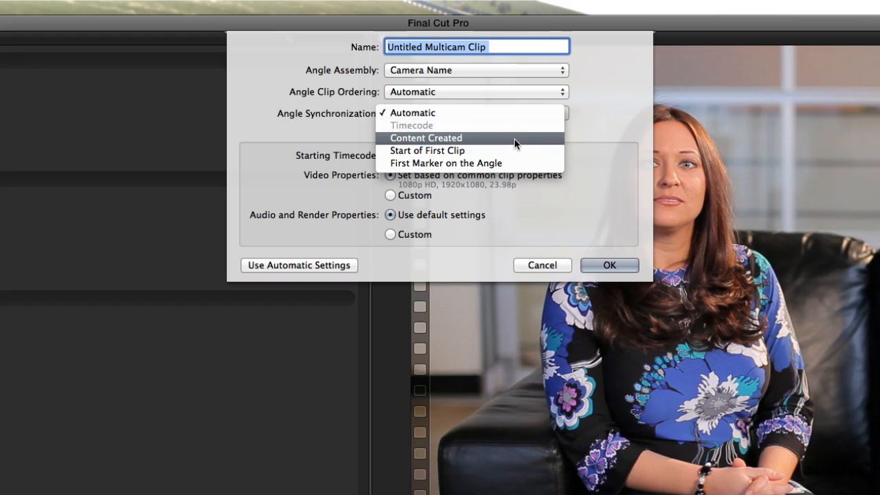
pyautogui.moveTo(456, 143)
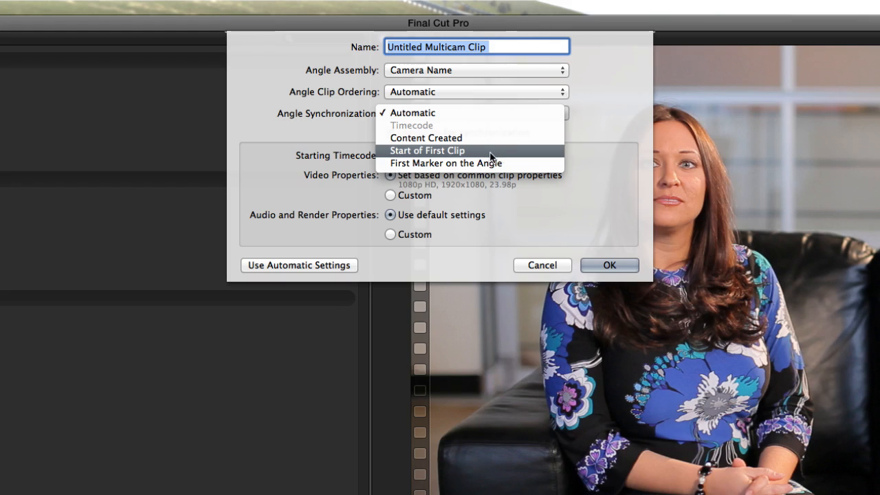
pyautogui.moveTo(520, 164)
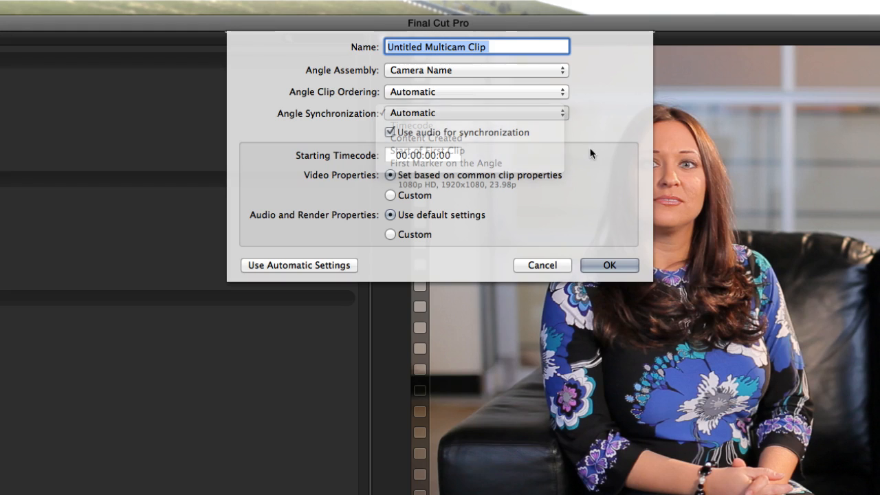
pyautogui.click(475, 112)
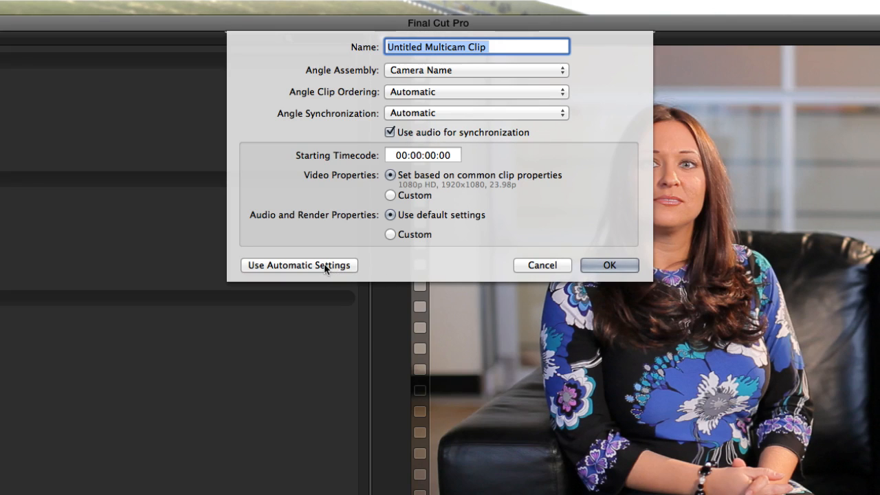
# Step: Revert to automatic settings and confirm, creating the Untitled Multicam Clip in the event and timeline
pyautogui.click(298, 265)
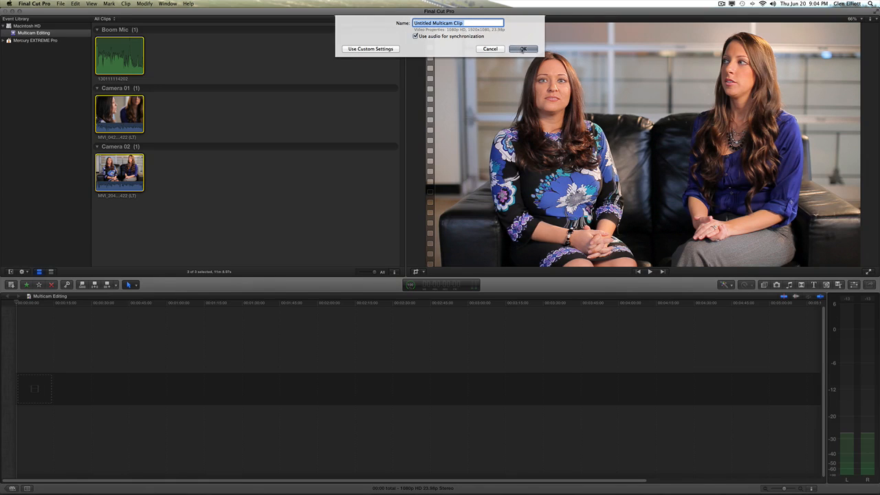
pyautogui.click(523, 50)
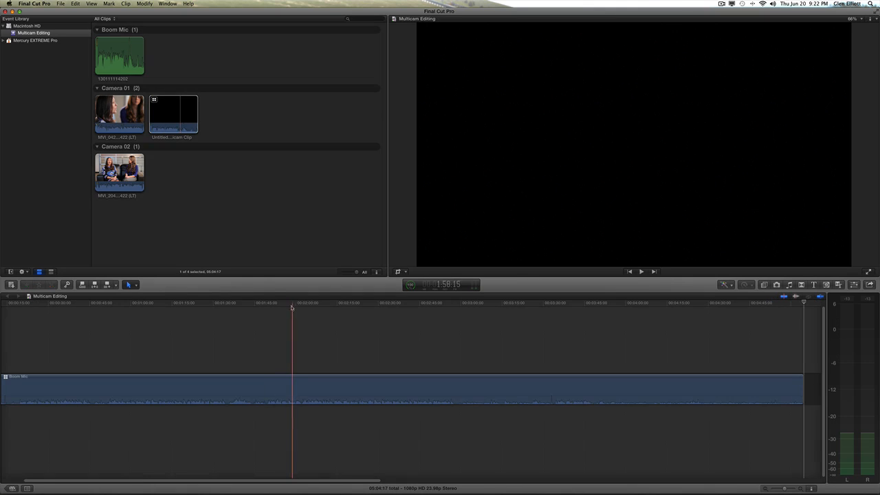
# Step: Move the playhead partway into the new multicam clip in the timeline
pyautogui.click(380, 303)
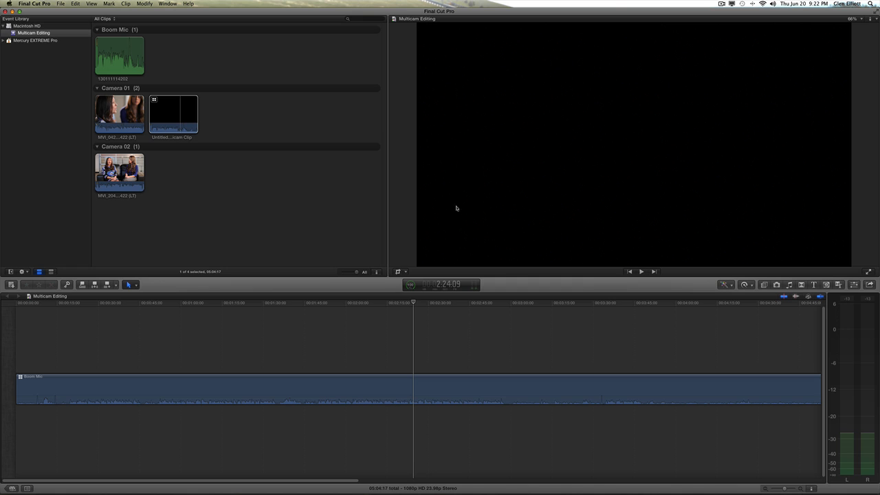
pyautogui.moveTo(585, 99)
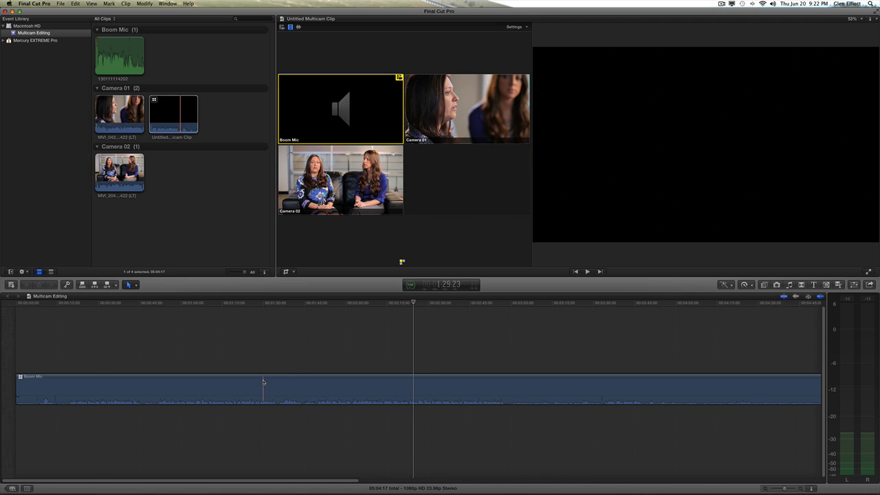
# Step: Open the clip in the angle editor, put Camera 02 above Camera 01, and monitor Camera 01
pyautogui.rightClick(264, 382)
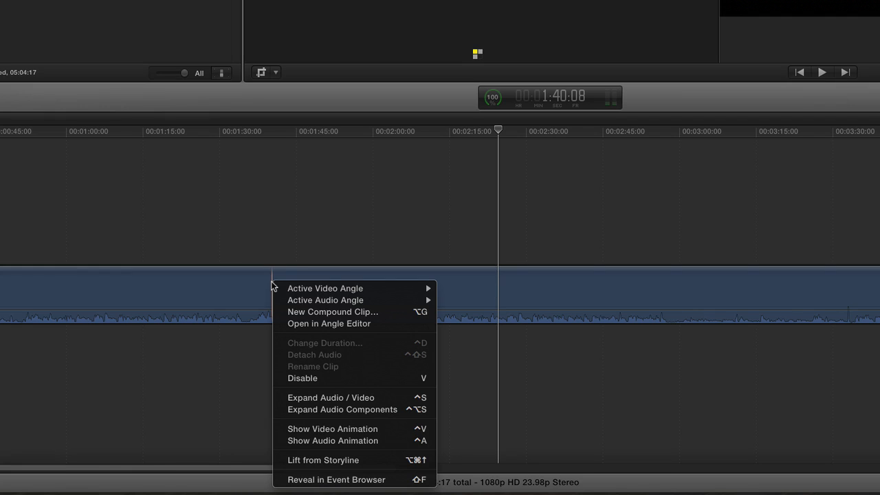
pyautogui.moveTo(325, 300)
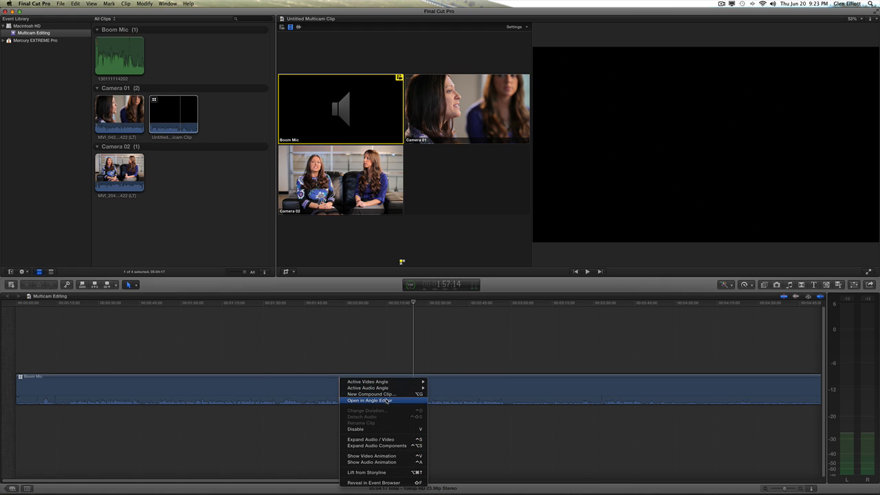
pyautogui.click(372, 400)
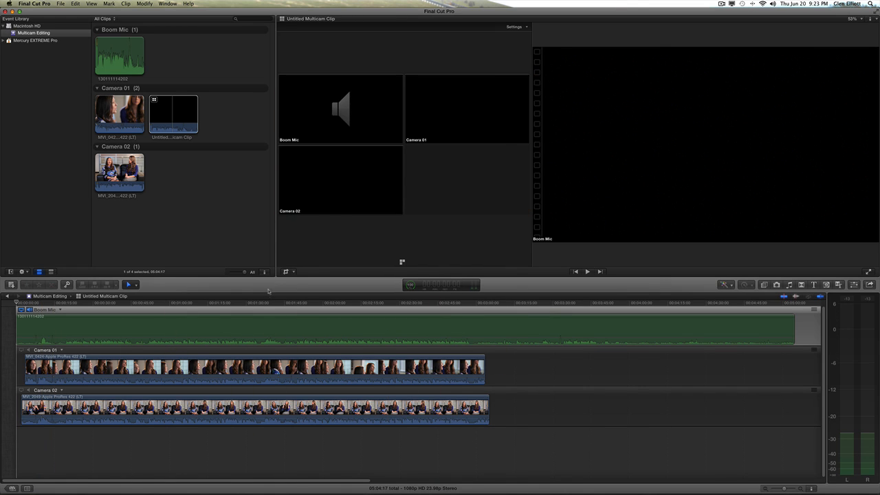
pyautogui.click(306, 302)
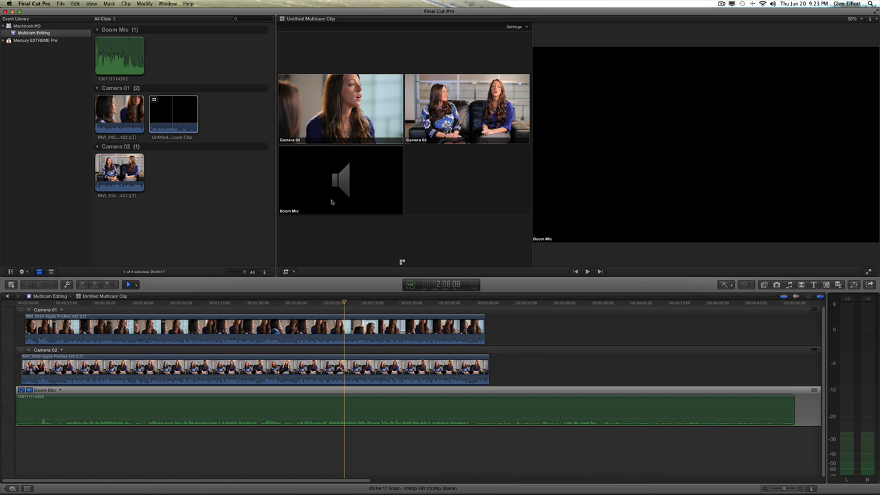
pyautogui.moveTo(357, 185)
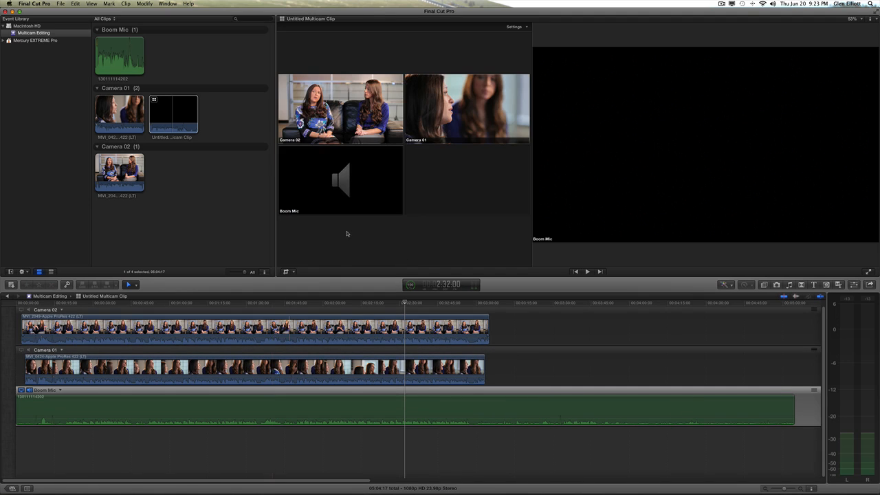
pyautogui.click(323, 303)
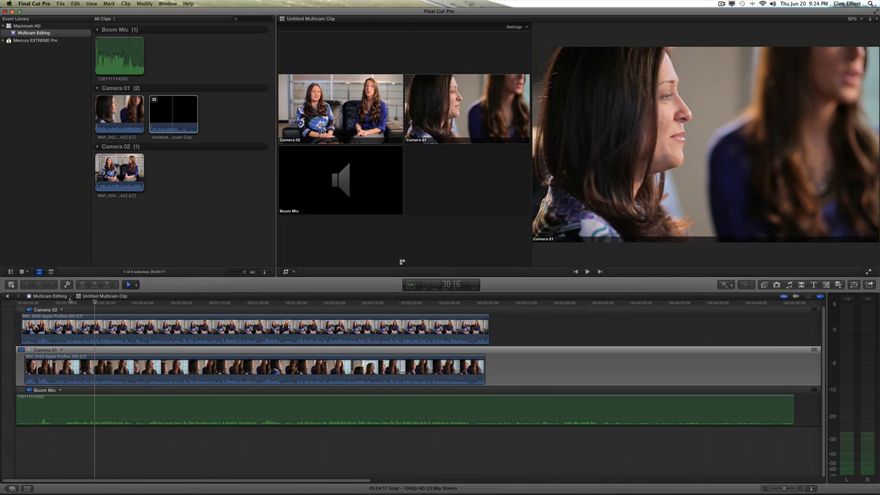
pyautogui.click(143, 303)
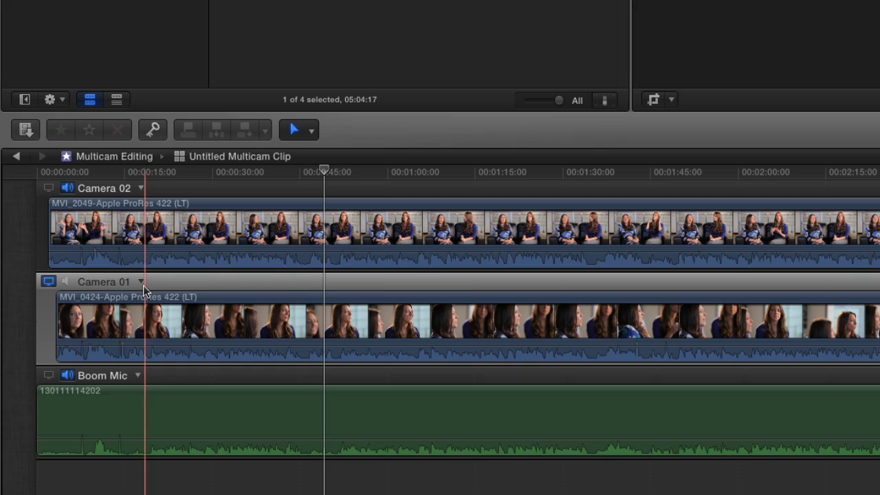
# Step: Add an Untitled Angle holding the MVI_2049 clip and sync it to the Camera 01 monitoring angle
pyautogui.click(140, 282)
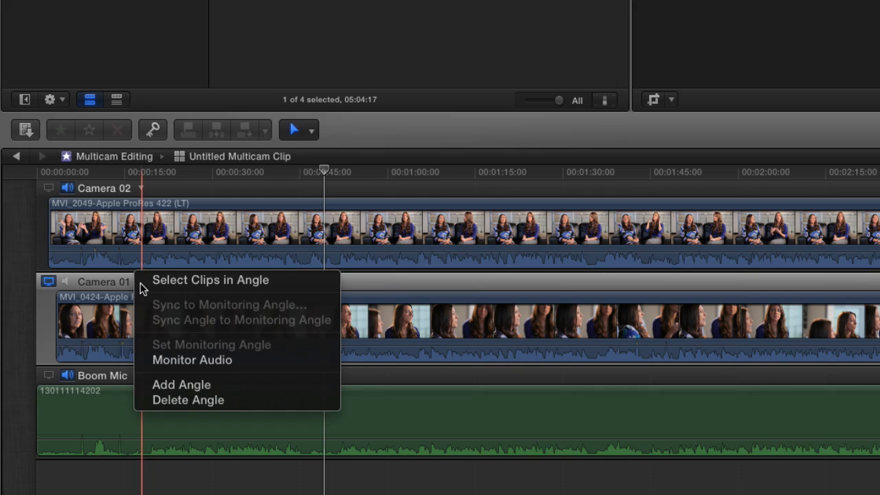
pyautogui.click(181, 386)
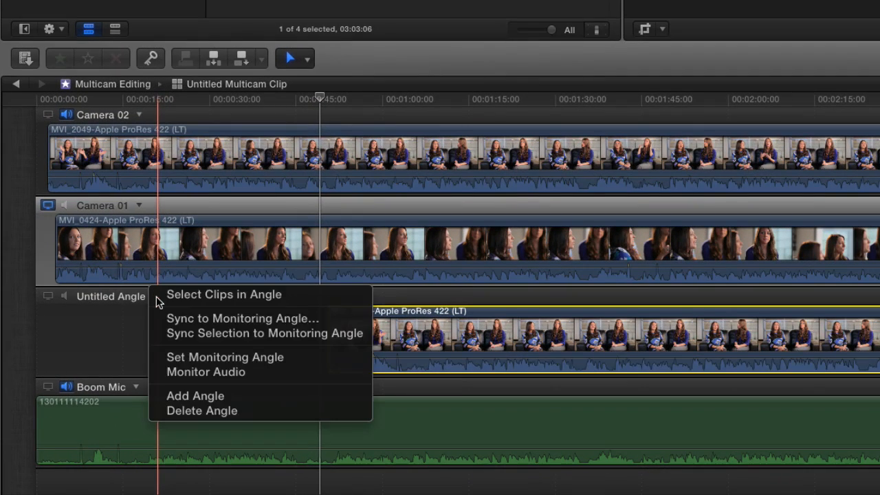
pyautogui.moveTo(191, 337)
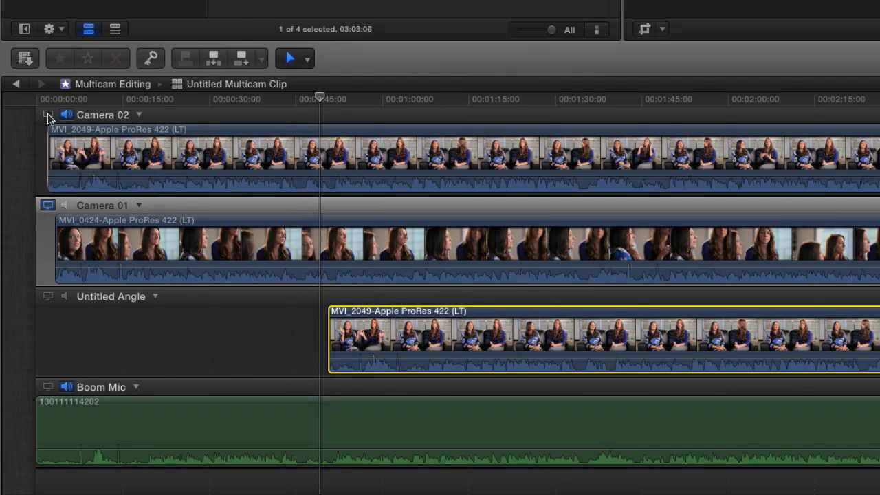
pyautogui.click(48, 115)
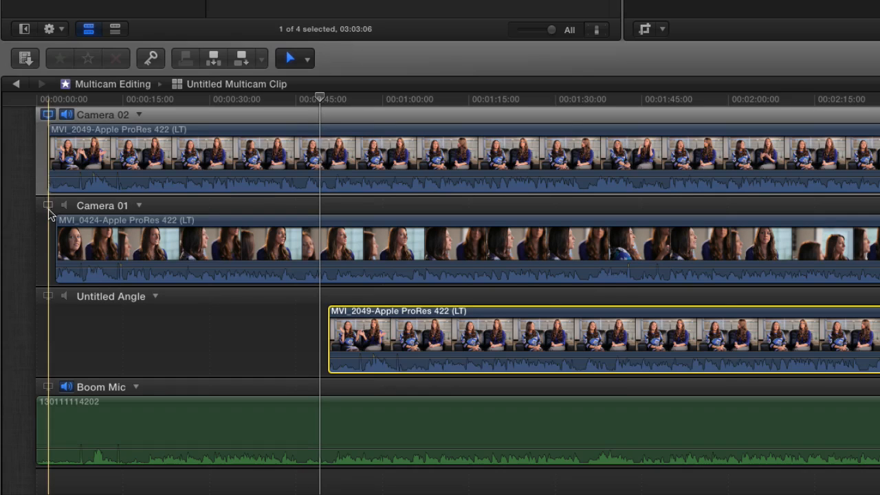
pyautogui.click(154, 297)
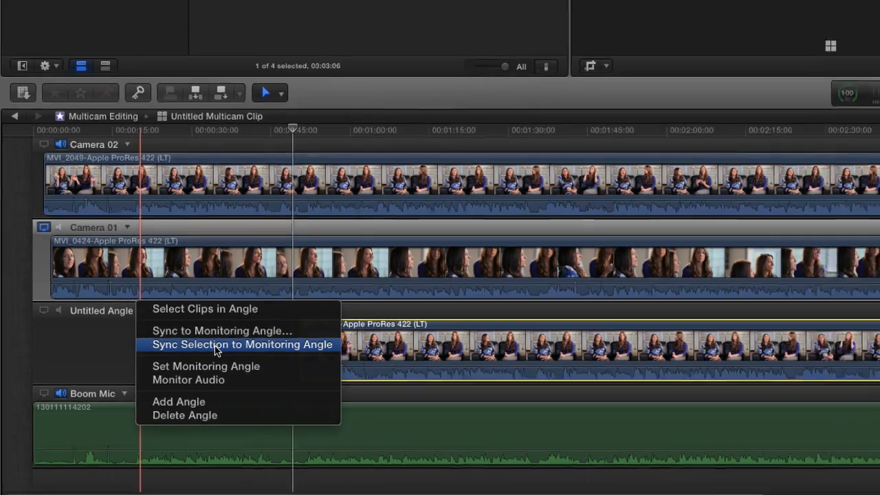
pyautogui.click(242, 344)
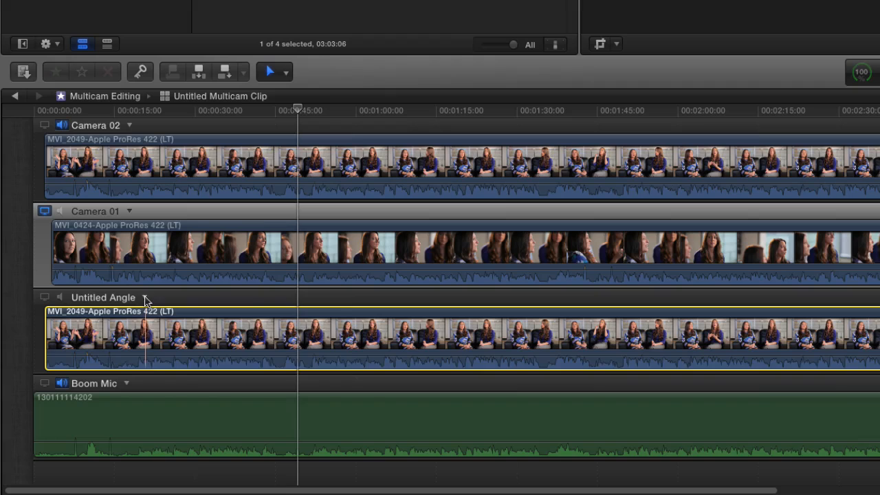
pyautogui.rightClick(130, 297)
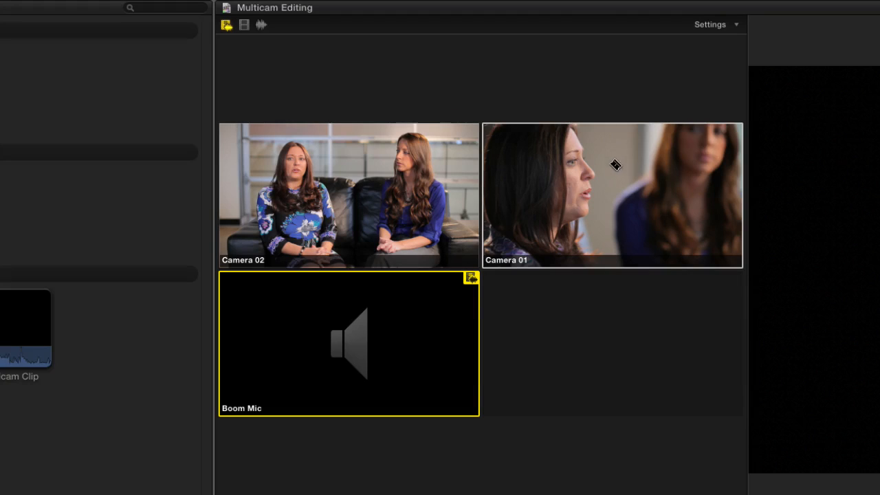
pyautogui.moveTo(622, 170)
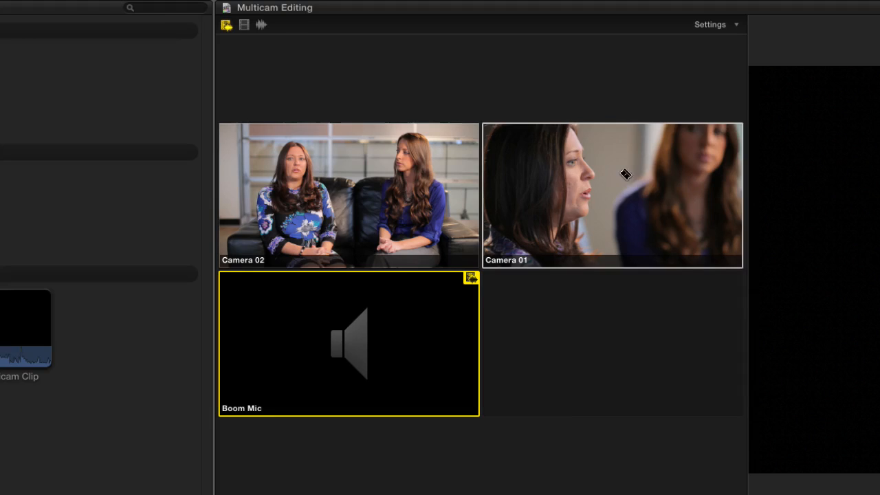
pyautogui.moveTo(616, 171)
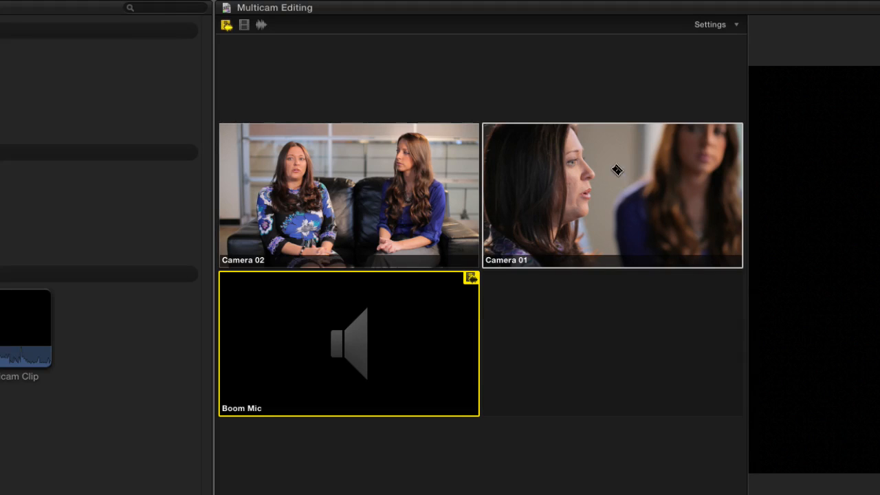
pyautogui.moveTo(634, 106)
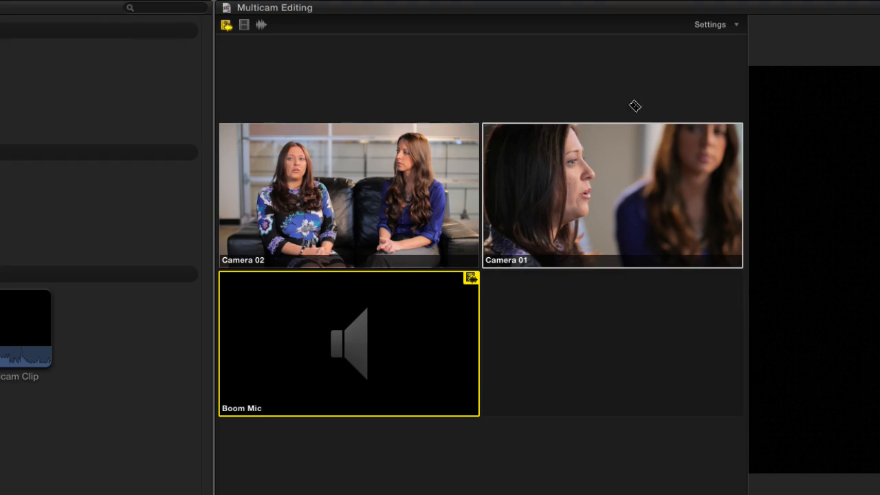
pyautogui.moveTo(613, 193)
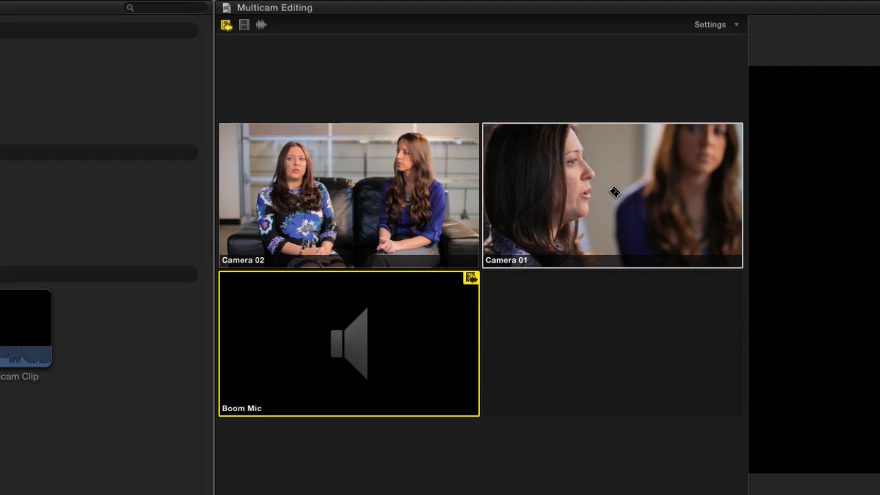
pyautogui.moveTo(457, 175)
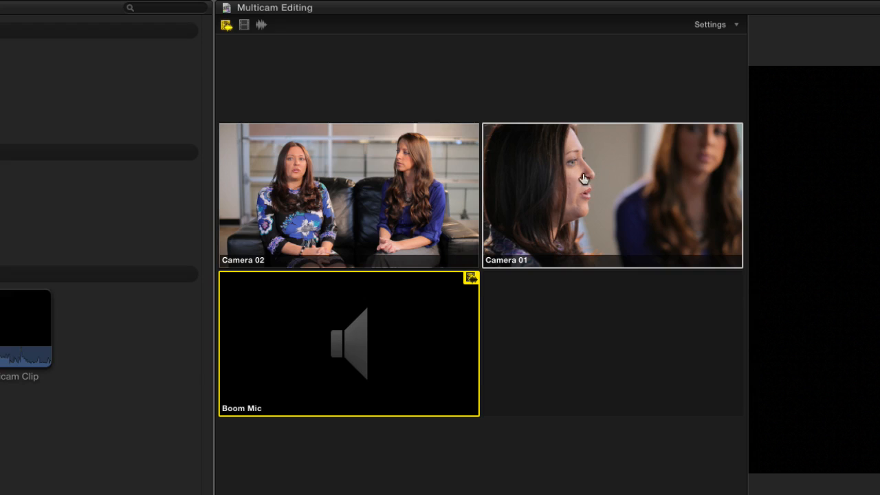
pyautogui.moveTo(608, 160)
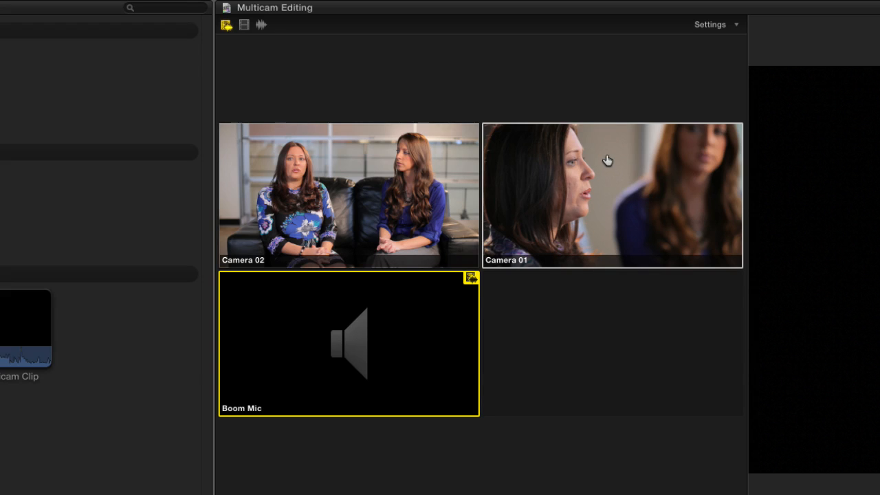
pyautogui.moveTo(307, 344)
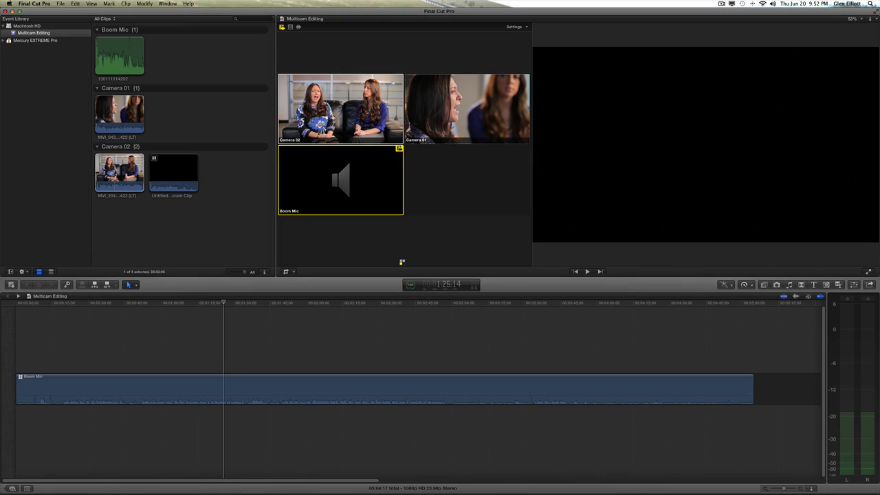
# Step: Set the Angle Viewer to switch video and audio together, with Camera 02 active for both
pyautogui.click(341, 110)
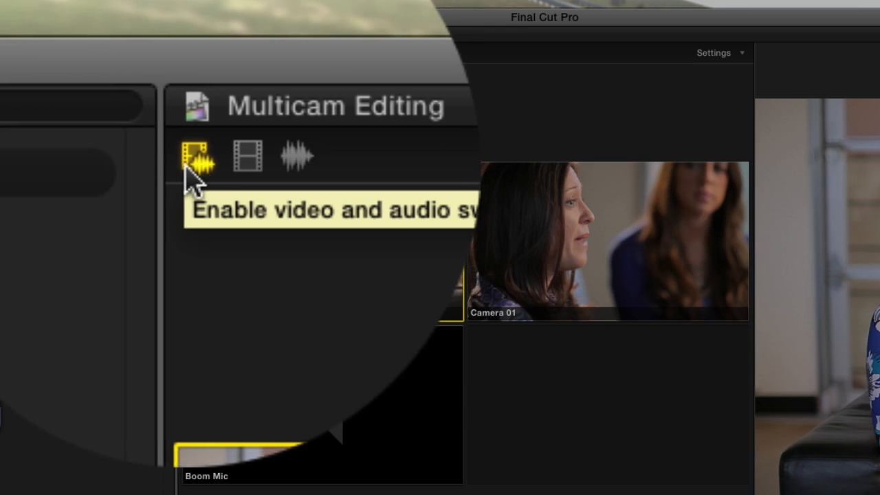
pyautogui.click(209, 154)
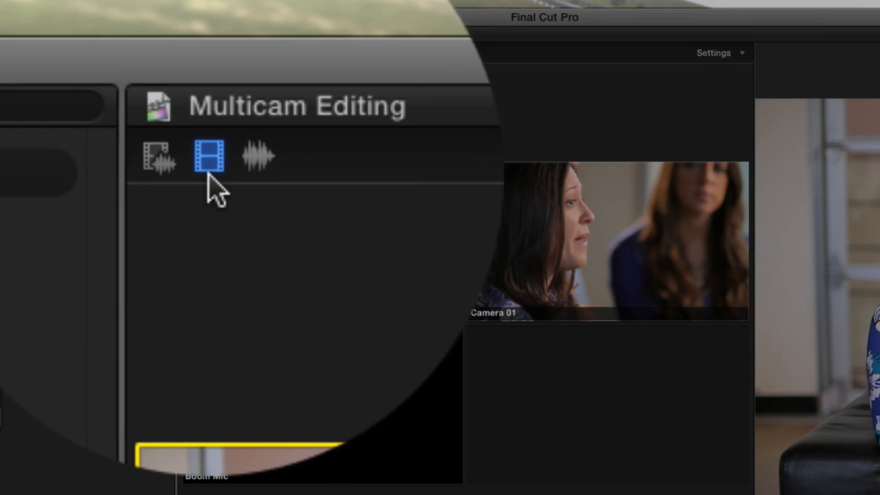
pyautogui.click(258, 157)
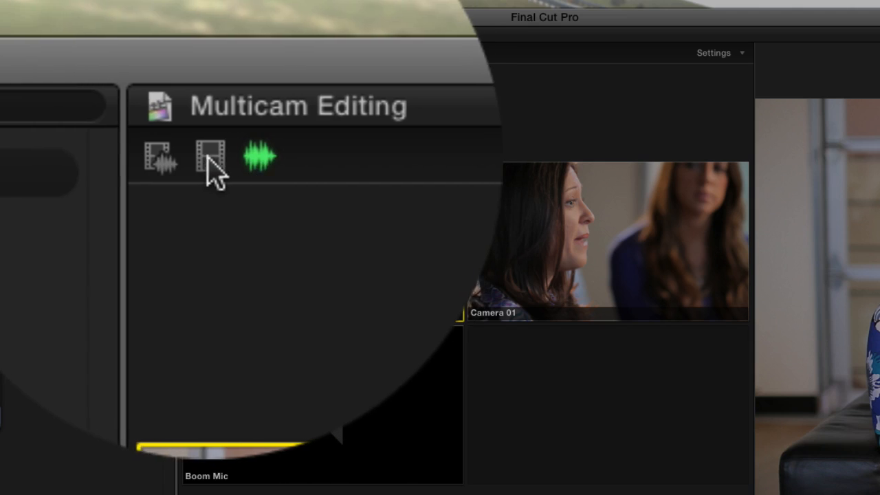
pyautogui.click(190, 157)
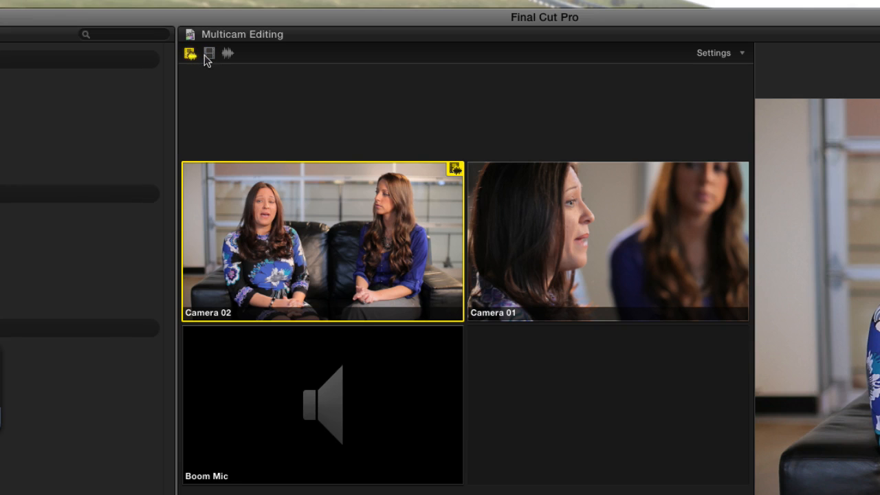
pyautogui.moveTo(190, 54)
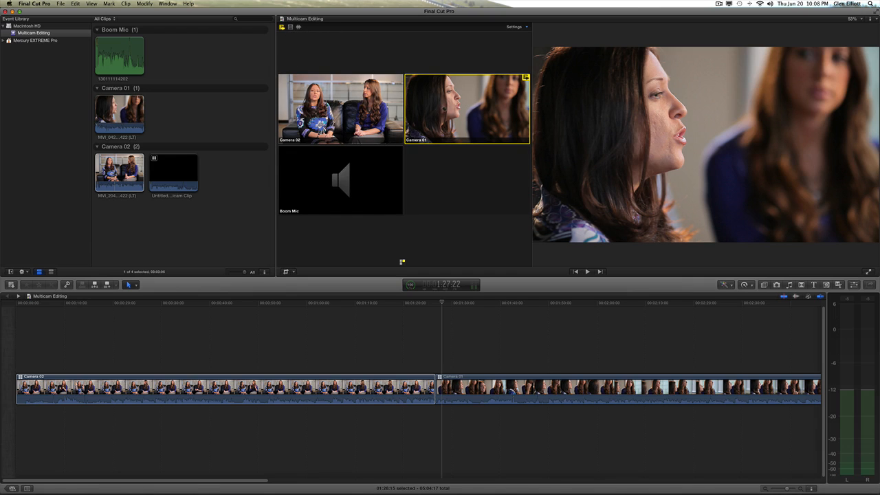
pyautogui.moveTo(432, 153)
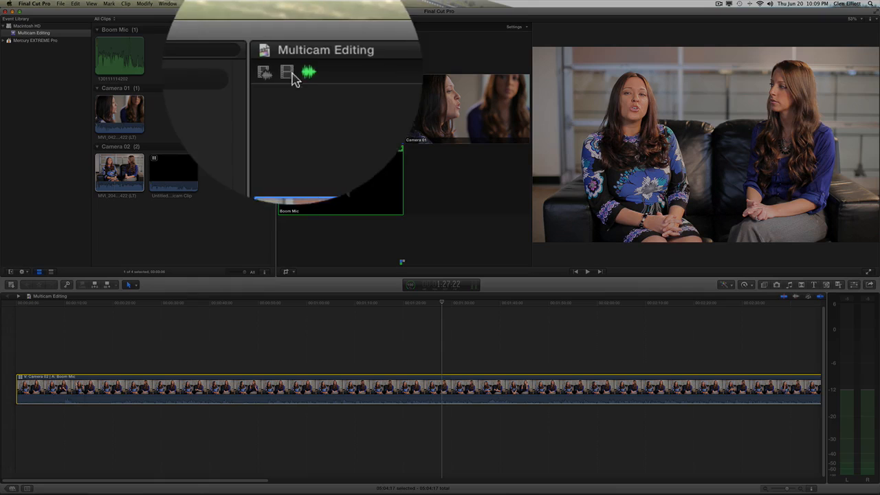
pyautogui.moveTo(292, 71)
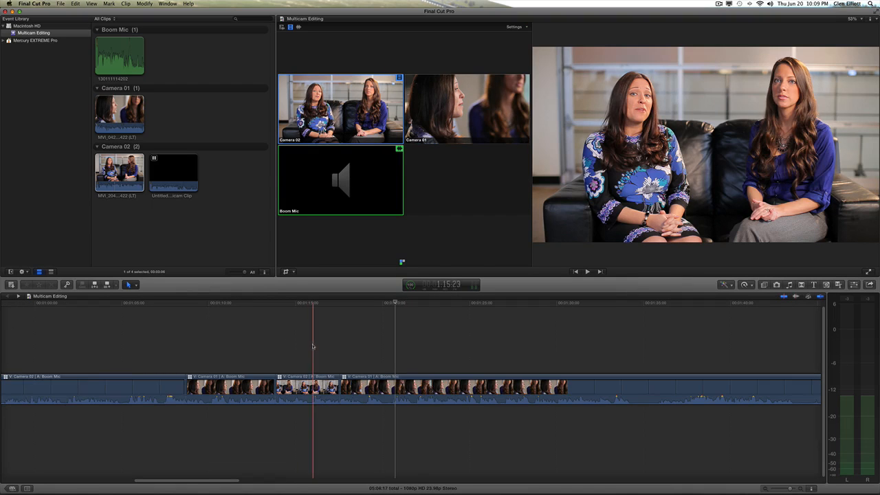
# Step: Play through and cut Camera 01, Camera 02, Camera 01, Camera 02 video over the Boom Mic audio
pyautogui.click(306, 388)
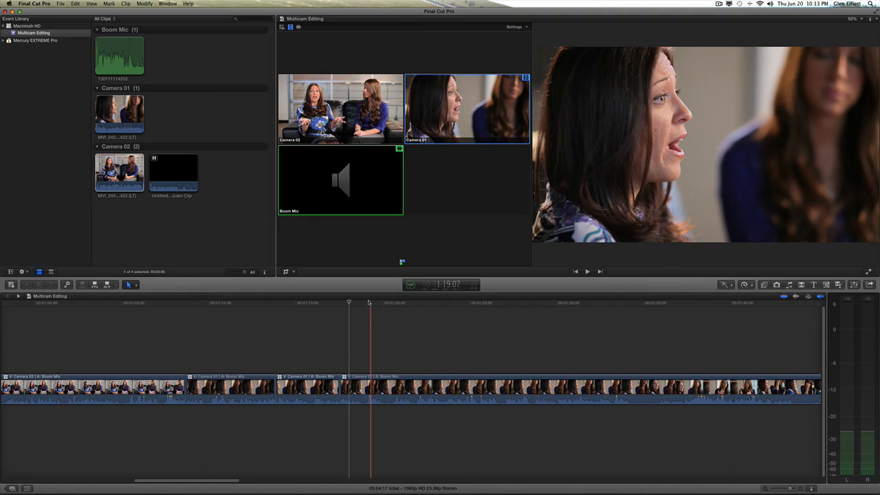
pyautogui.click(366, 303)
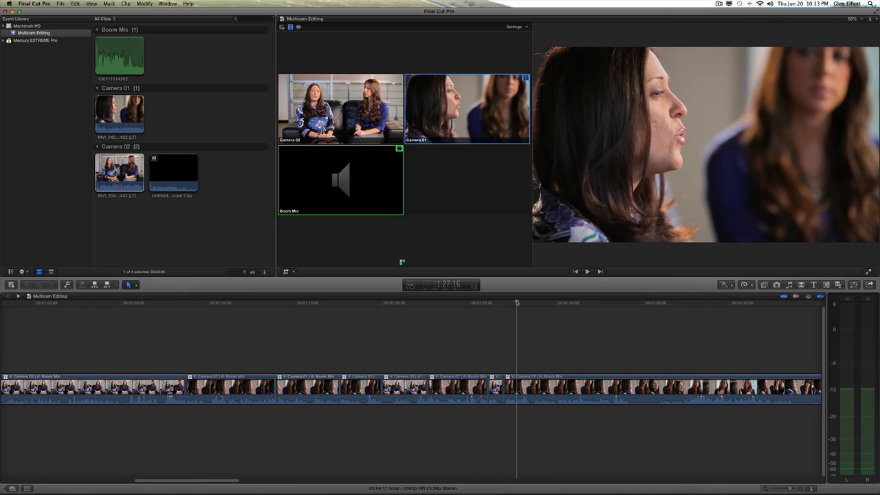
pyautogui.click(518, 303)
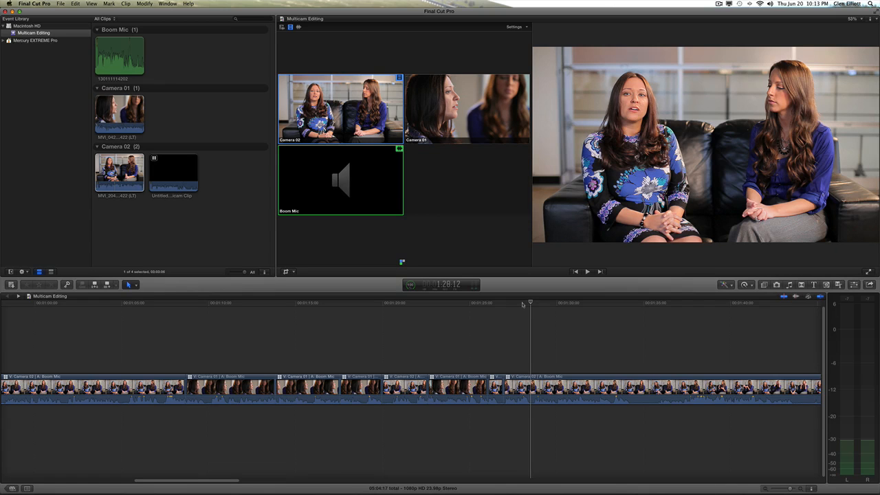
pyautogui.click(529, 303)
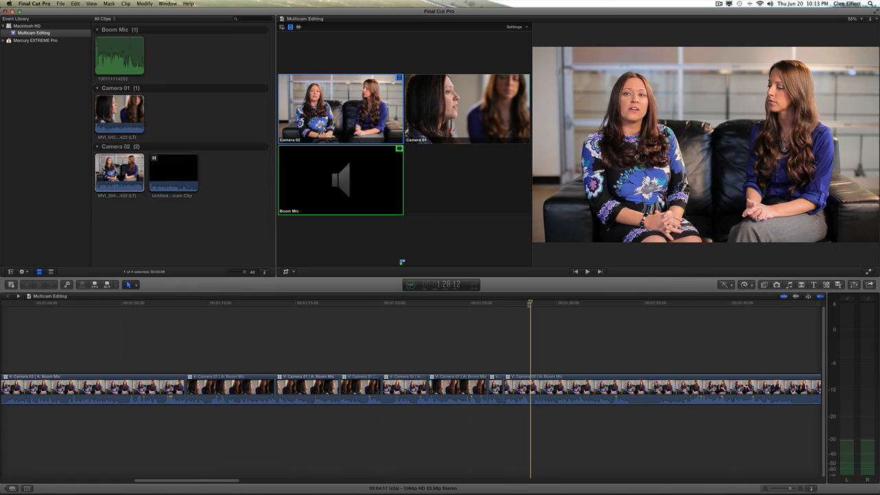